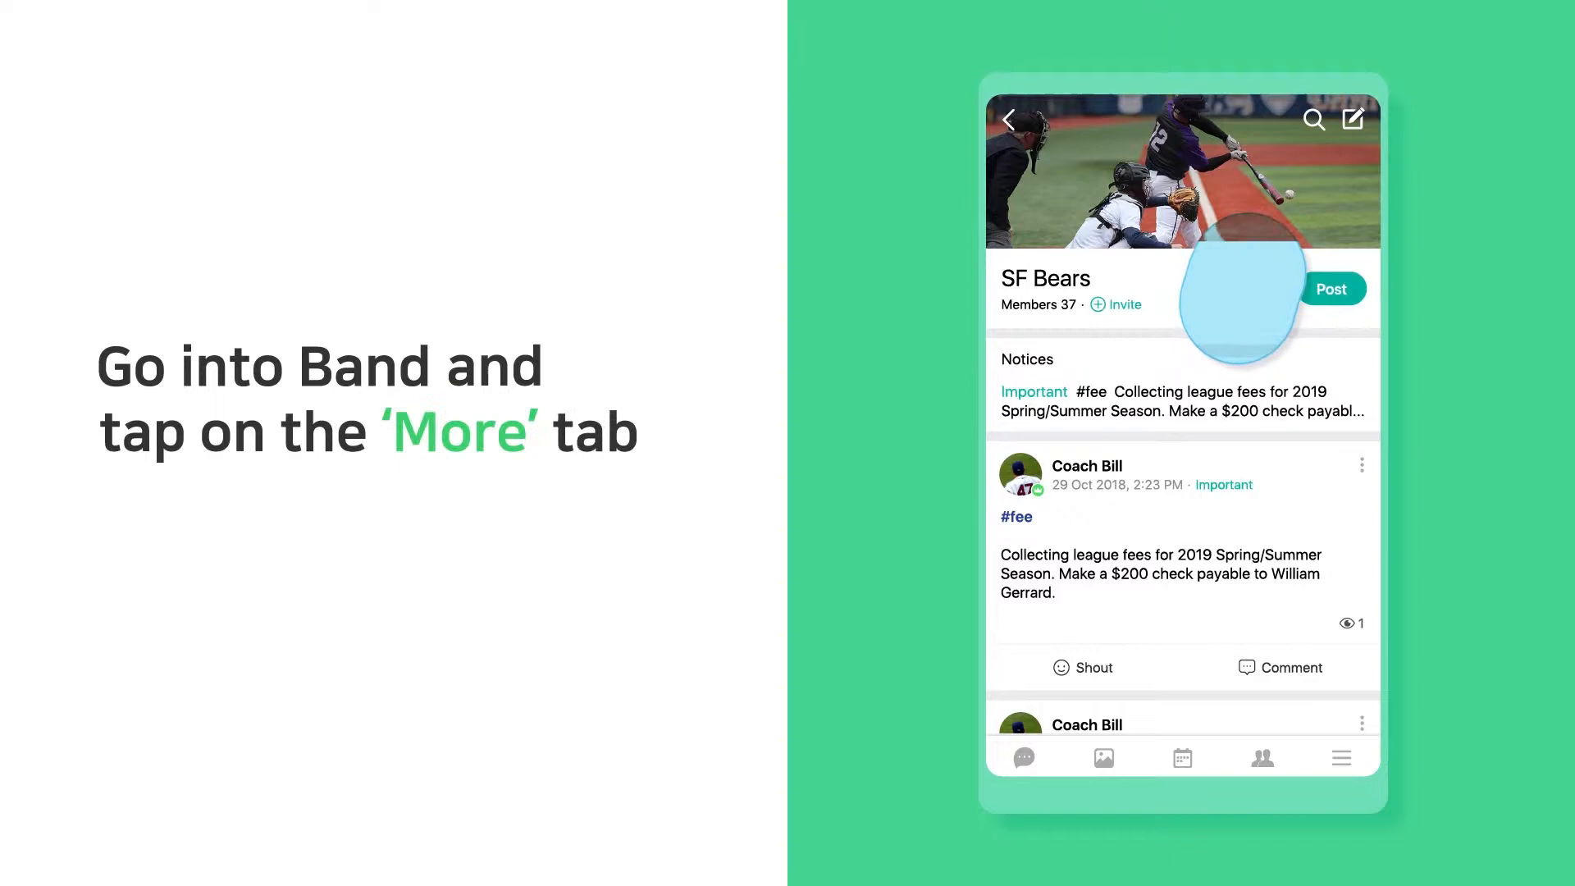
Switch to the More menu of the SF Bears band.
{"action": "left_click", "coordinate": [1340, 758]}
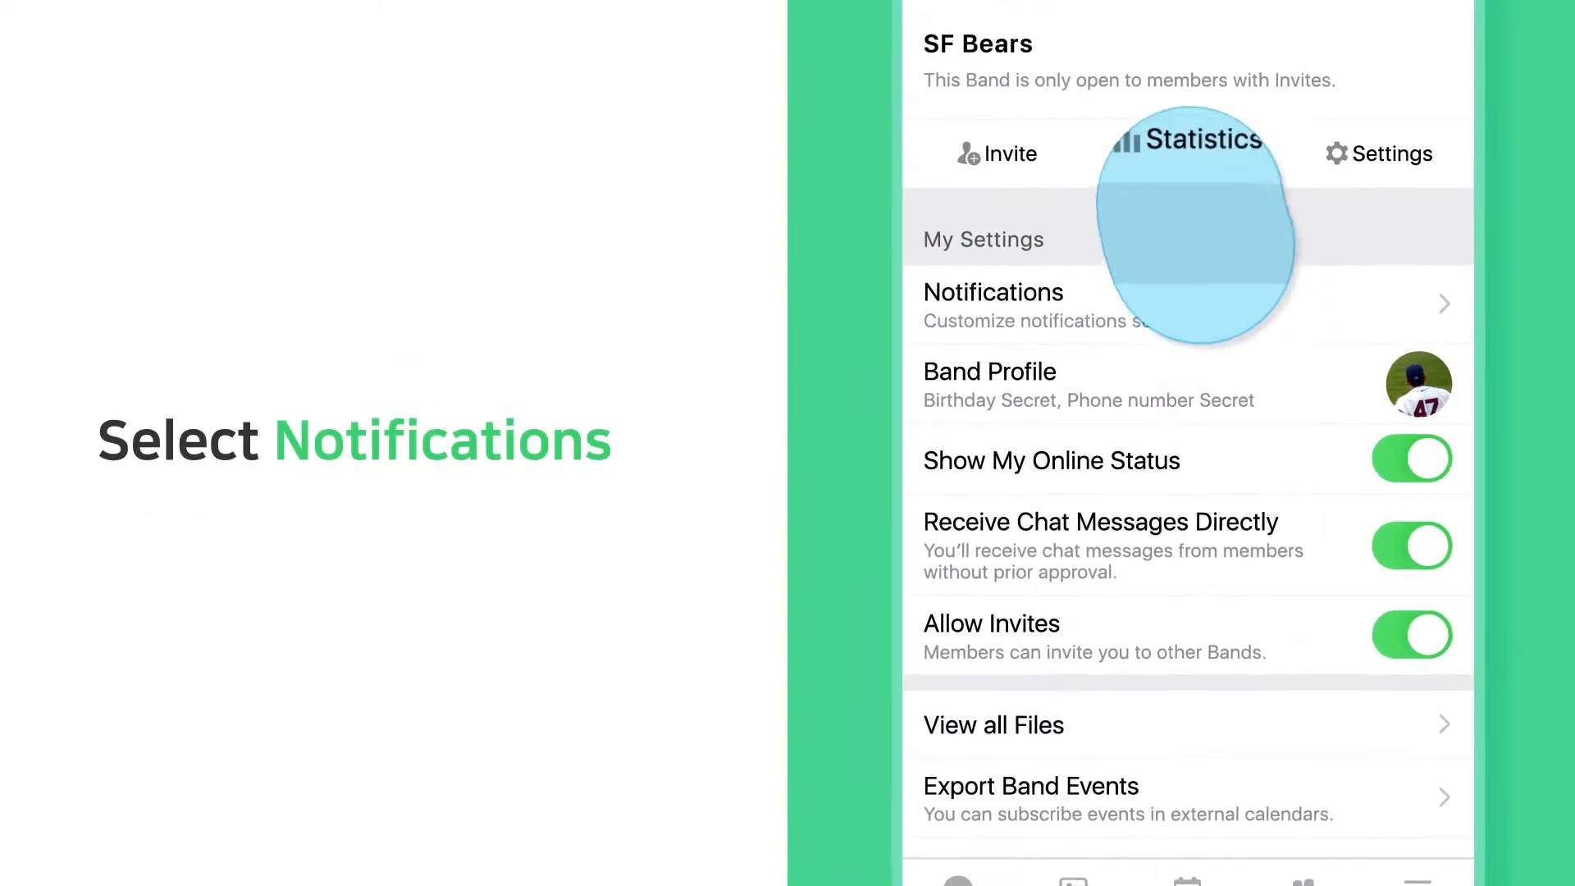
Go to Notifications under My Settings.
{"action": "left_click", "coordinate": [992, 292]}
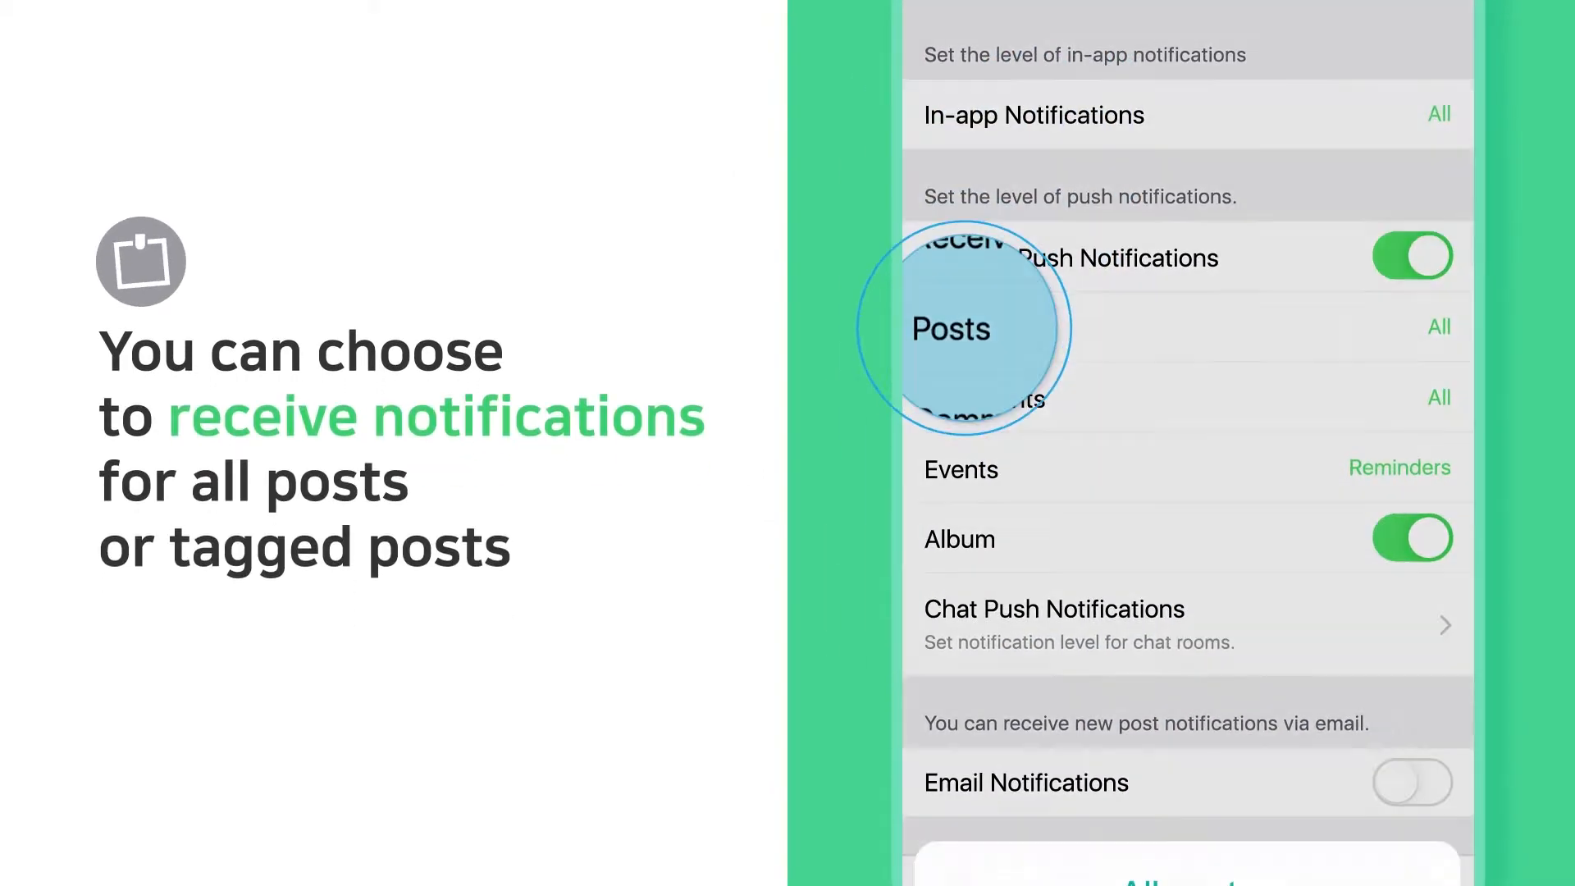
Set Posts push notifications to All posts.
{"action": "left_click", "coordinate": [950, 328]}
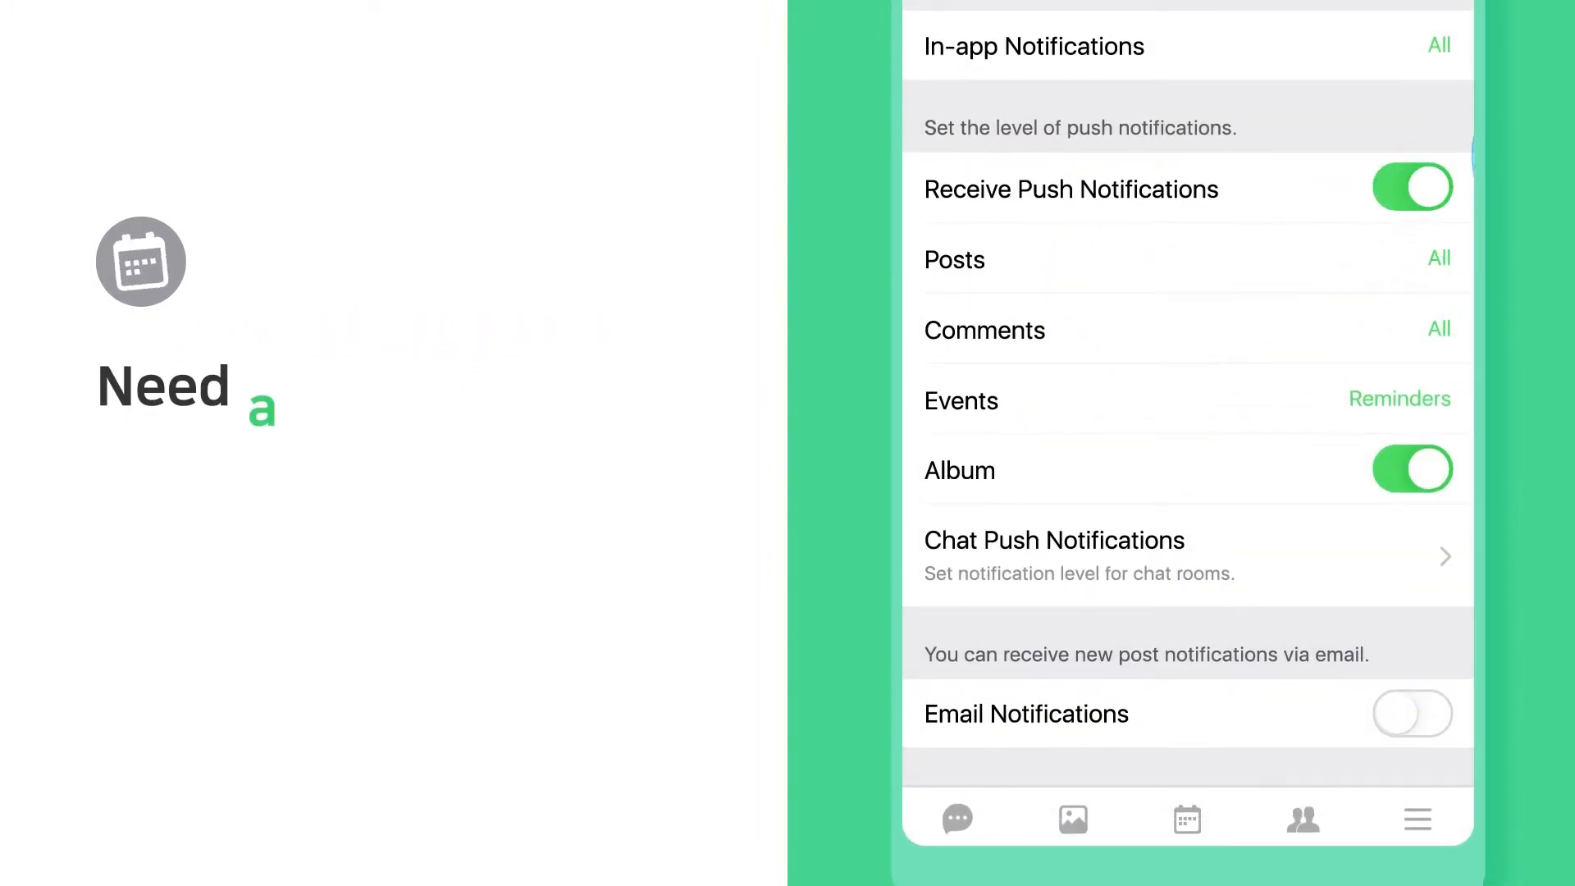
Set Events push notifications to Reminders Only.
{"action": "left_click", "coordinate": [960, 400]}
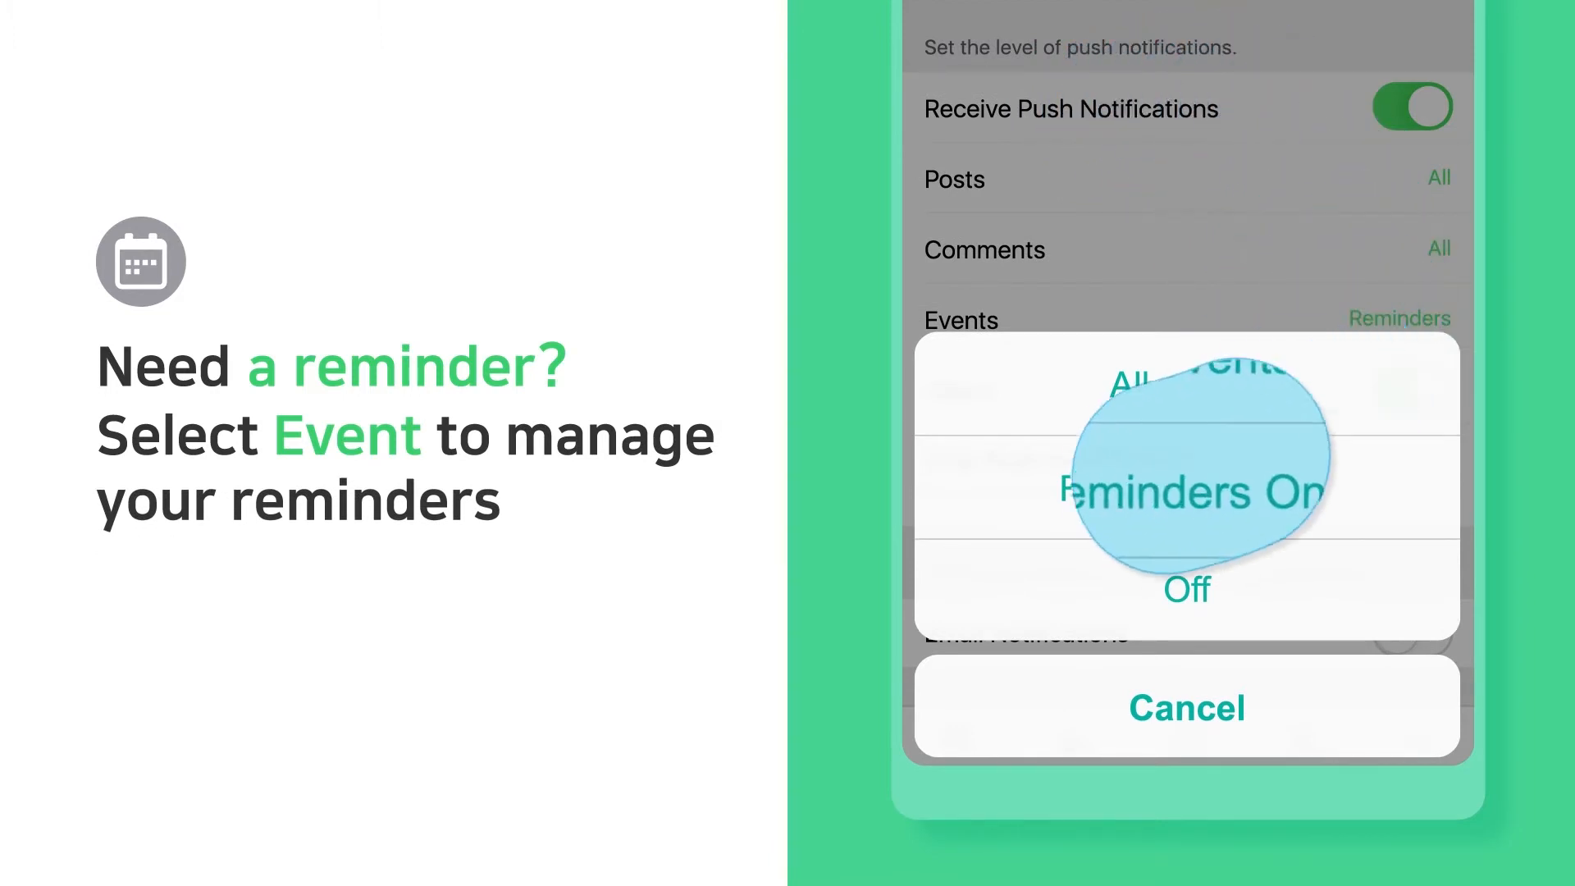
{"action": "left_click", "coordinate": [1185, 707]}
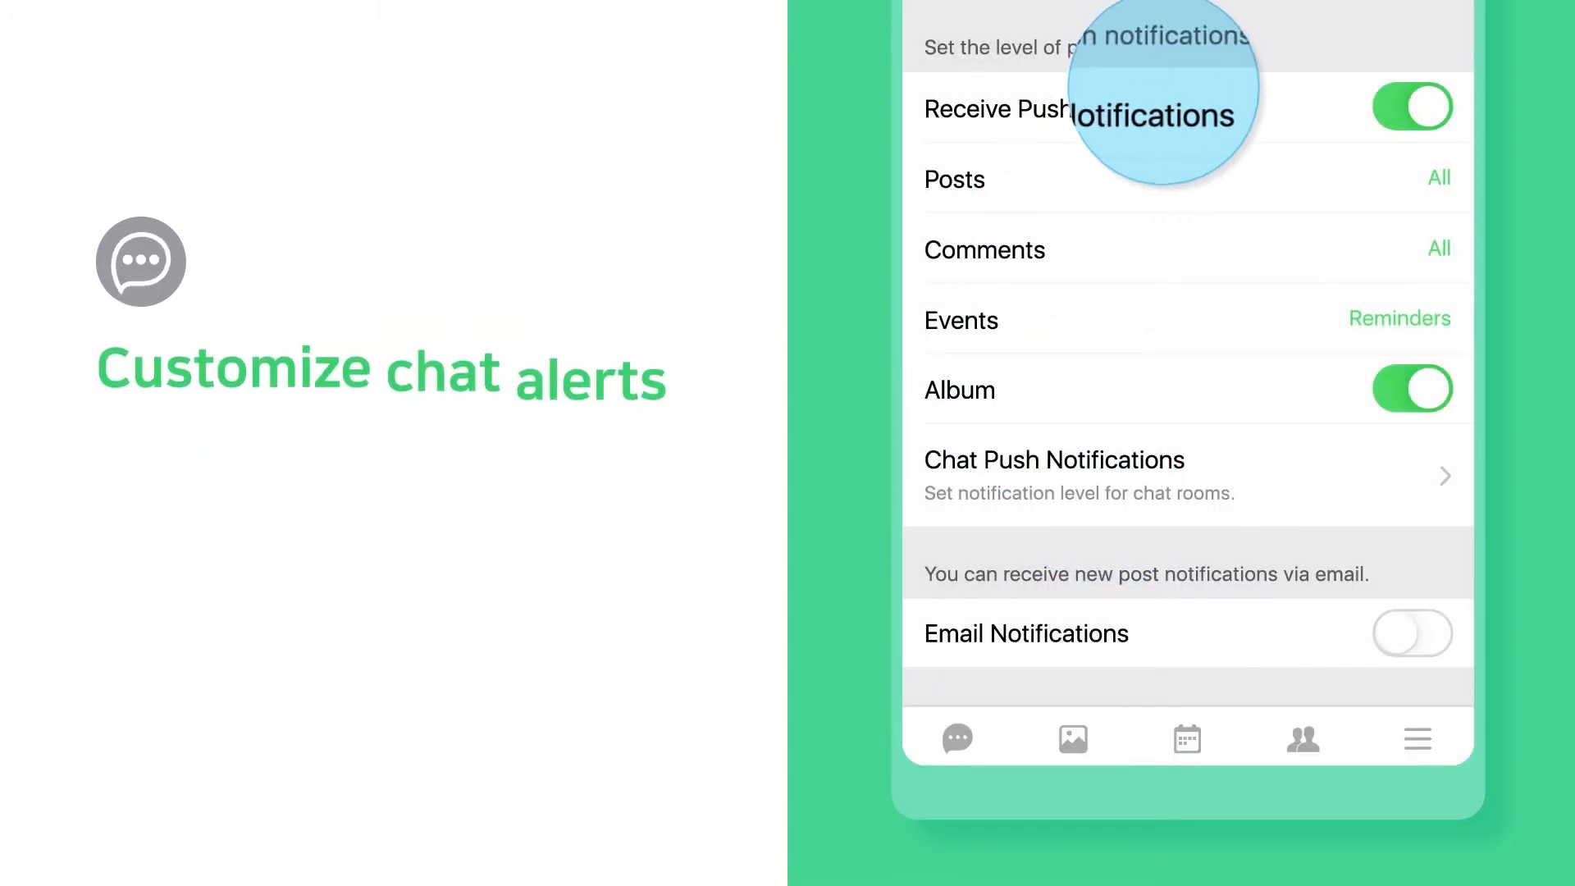
In Chat Push Notifications, switch off the admin chat room's toggle, raising the turn-off prompt.
{"action": "left_click", "coordinate": [1053, 459]}
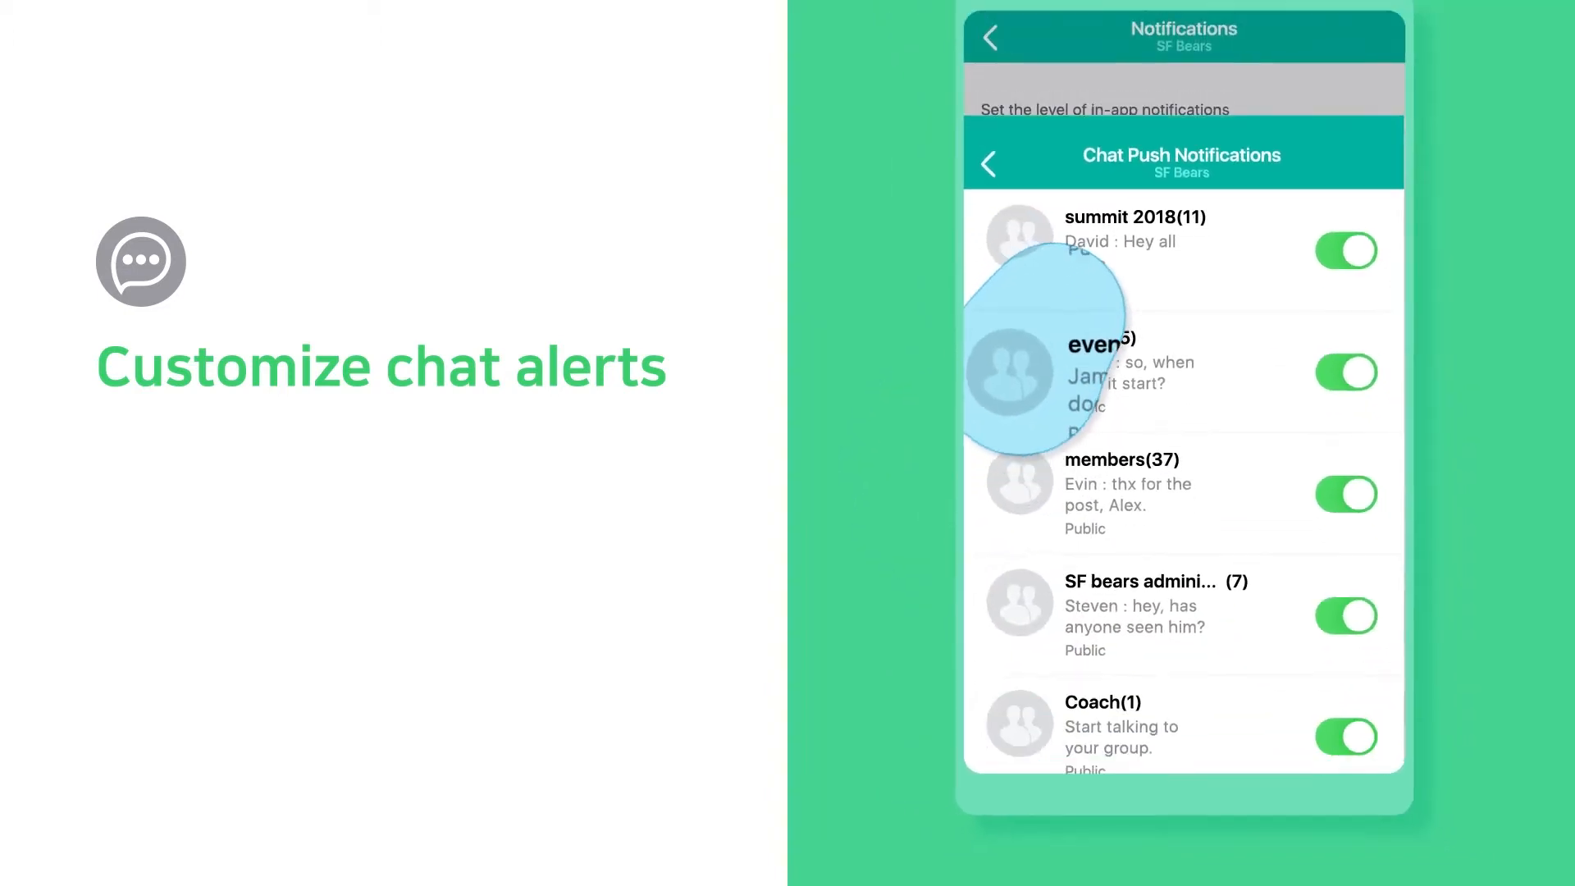
{"action": "left_click", "coordinate": [1326, 520]}
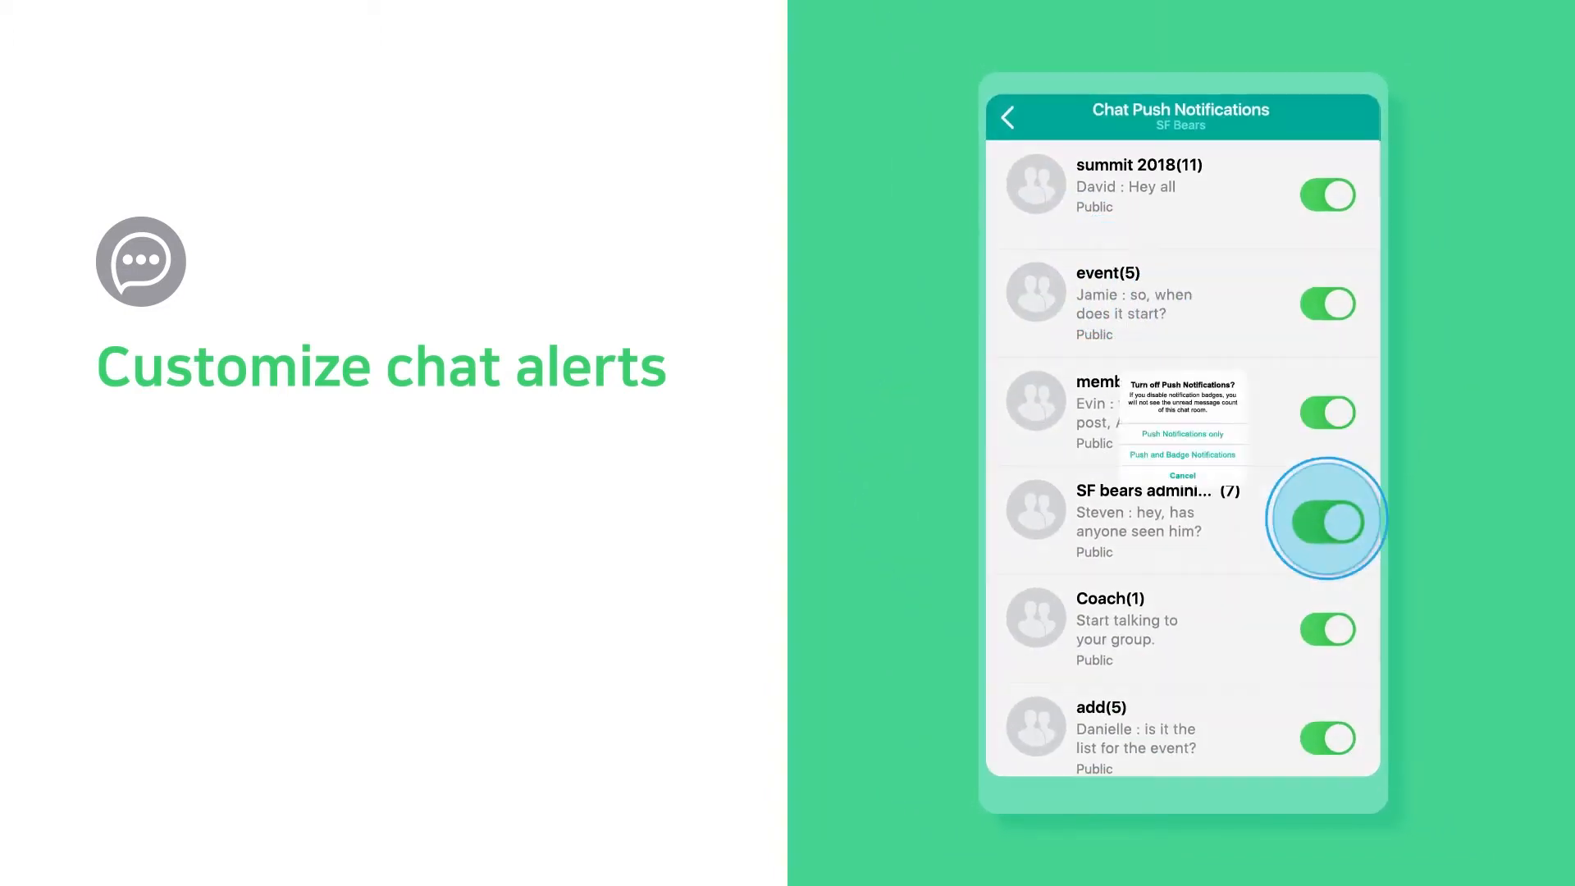
{"action": "left_click", "coordinate": [1326, 520]}
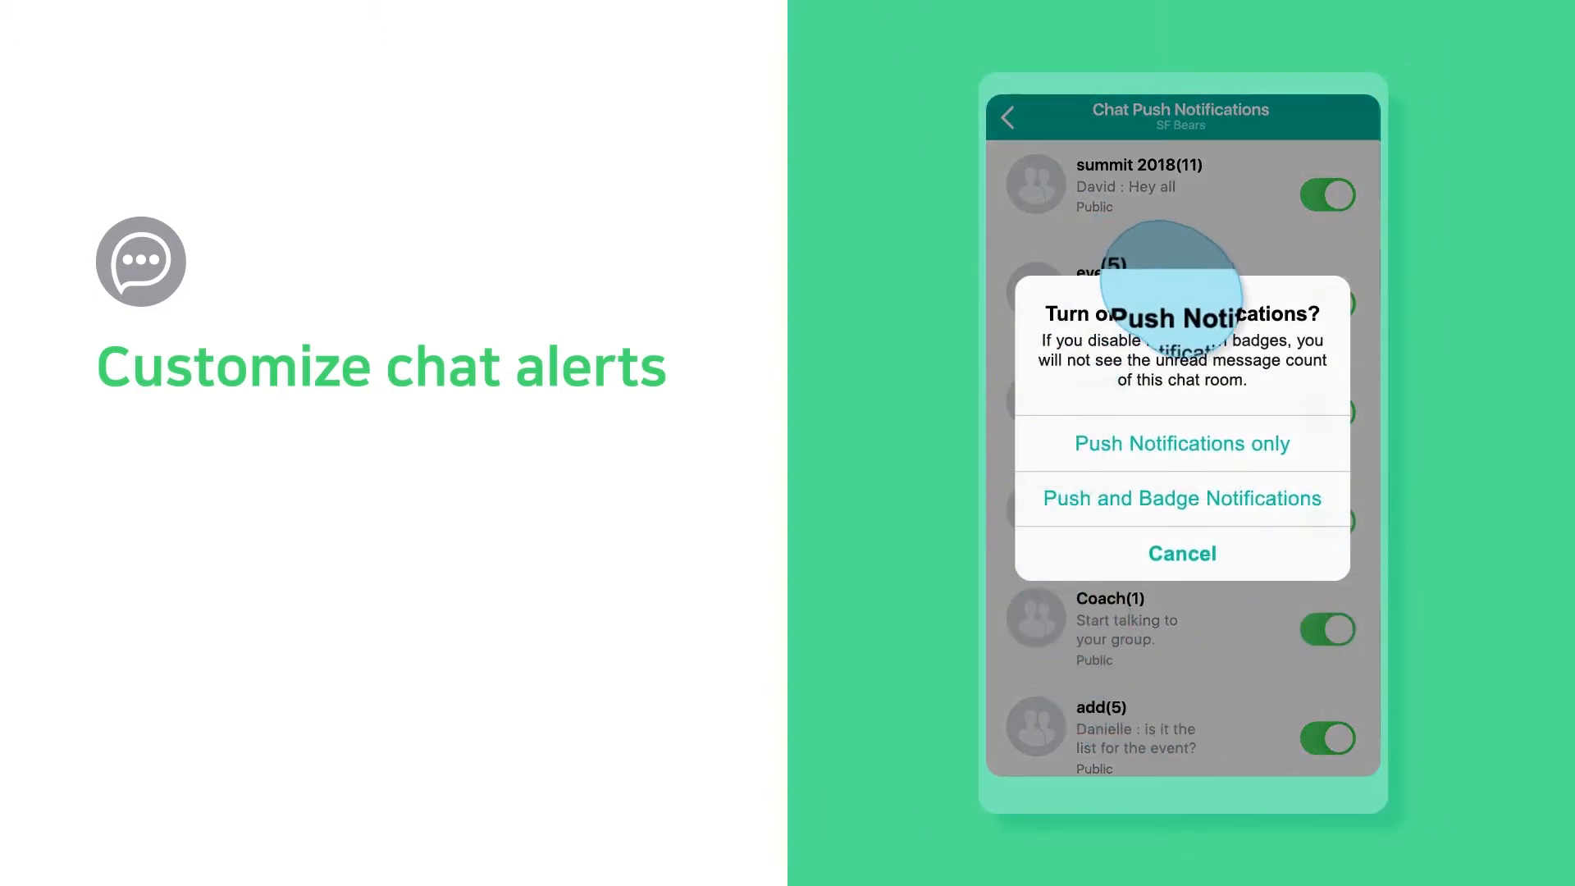